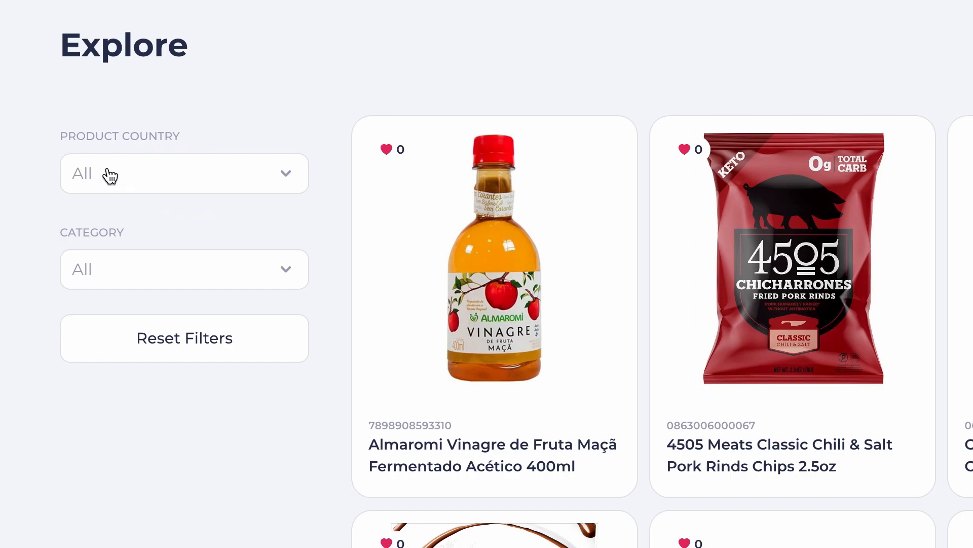
Filter the Explore product listing by Product Country set to US
left_click(184, 173)
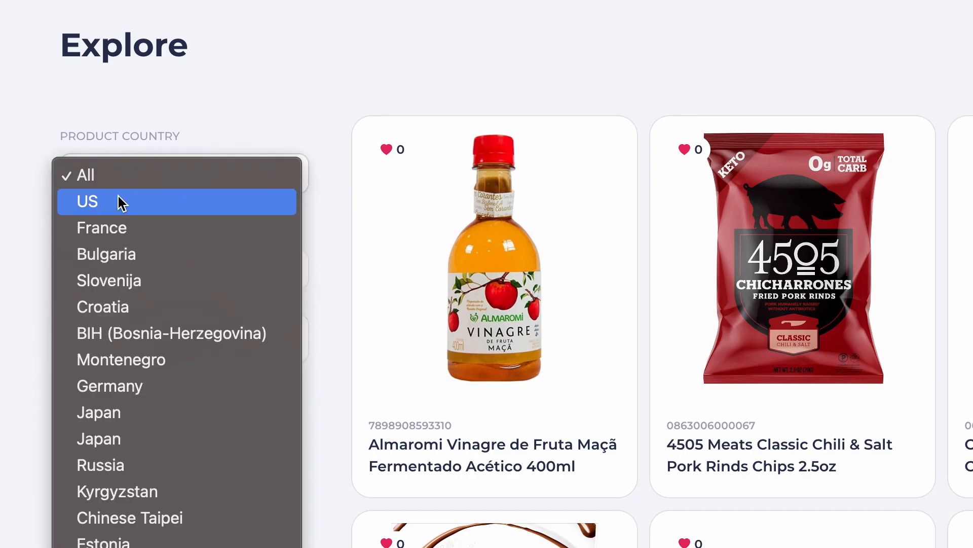
left_click(87, 201)
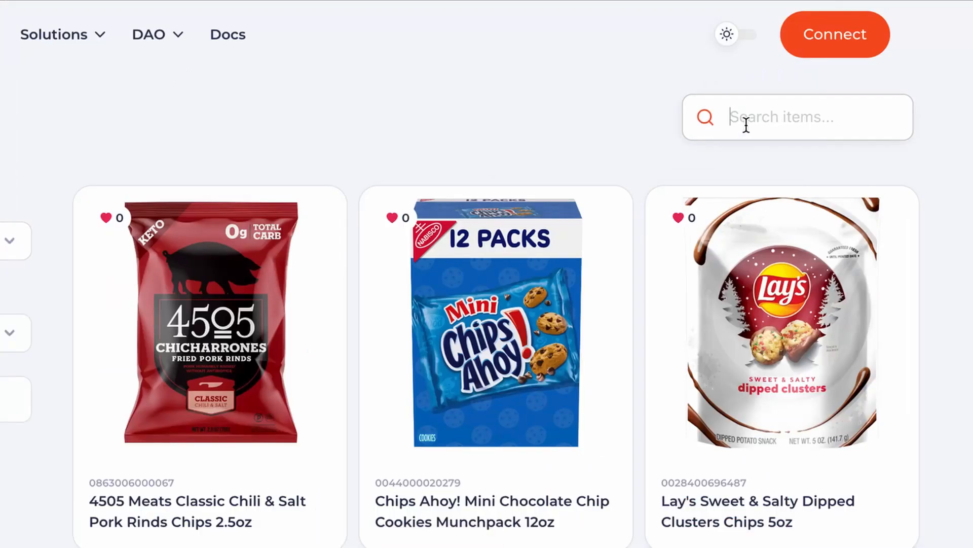
type("potat")
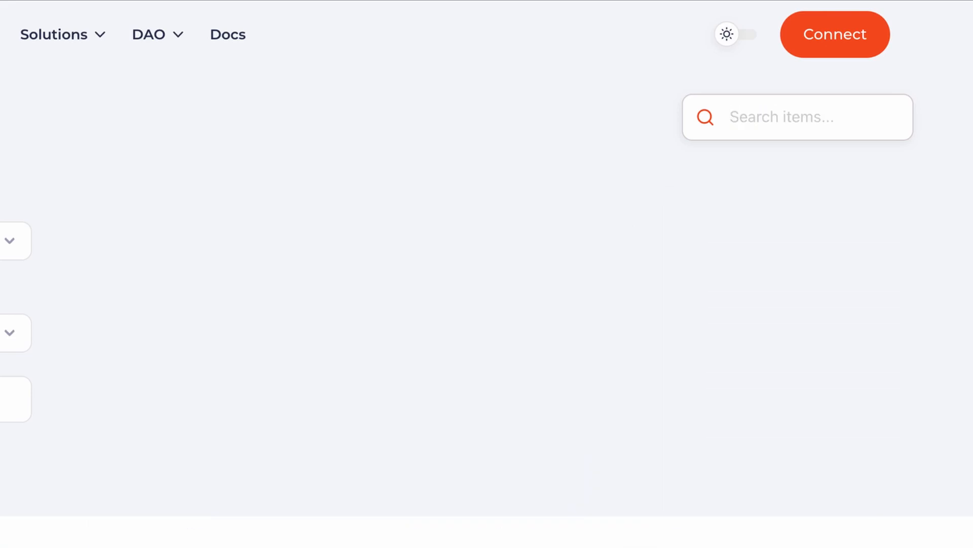
type("ruffle")
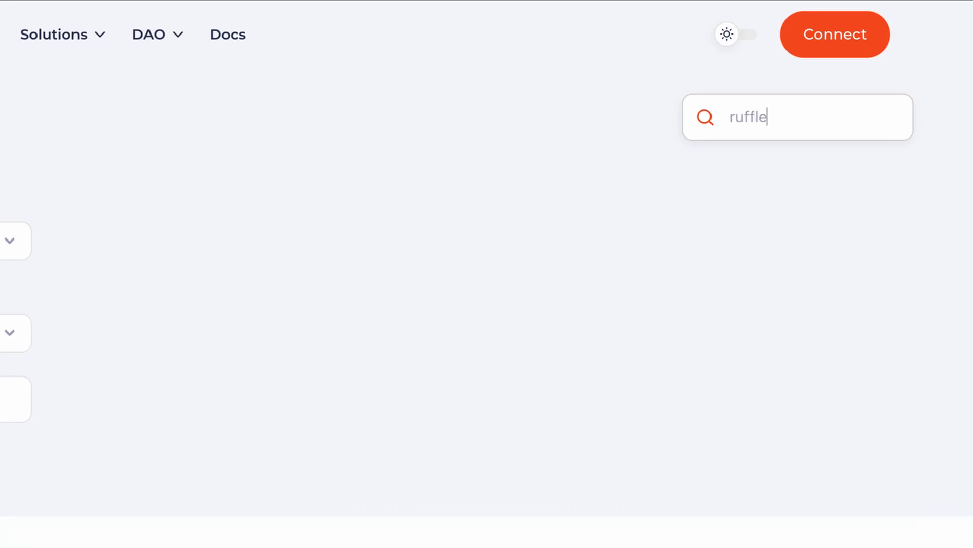
type("0028400679114")
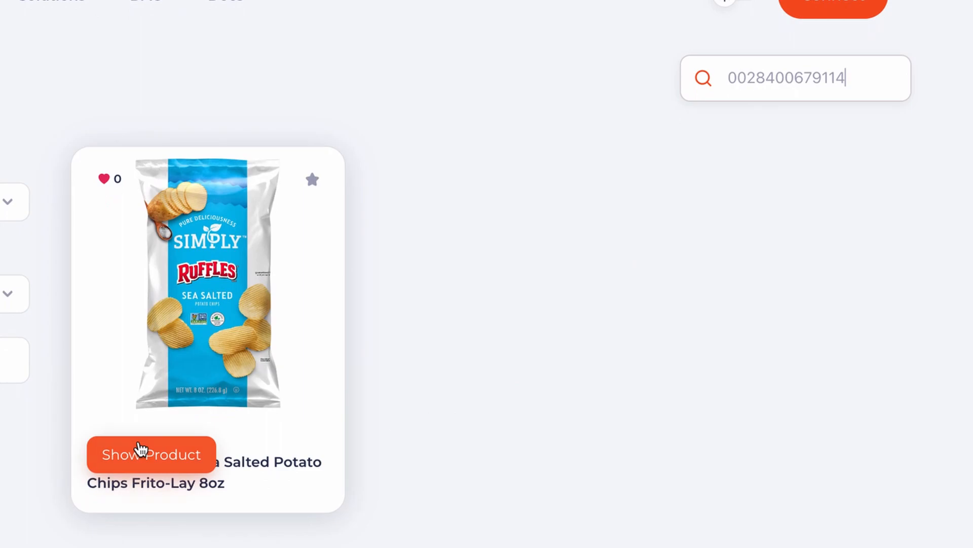
left_click(147, 455)
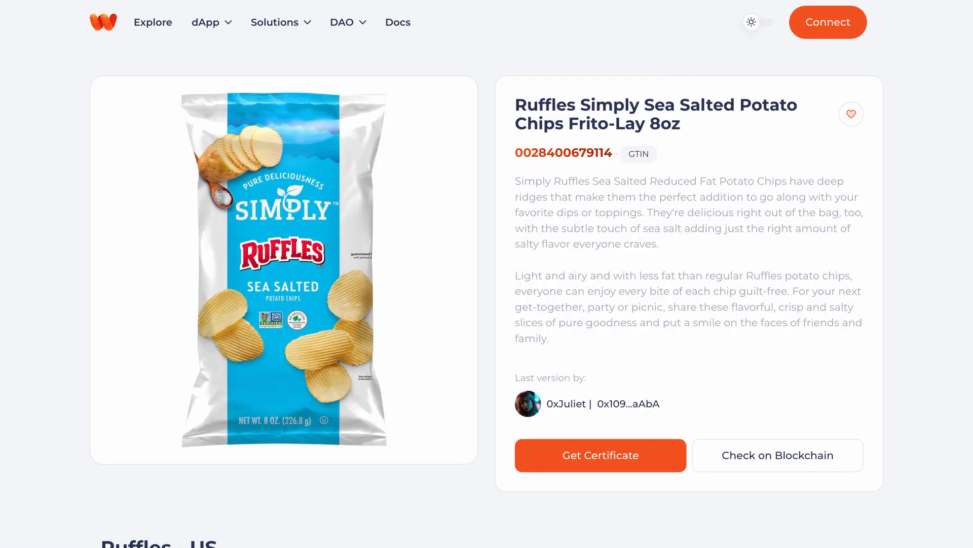
scroll("down", 3)
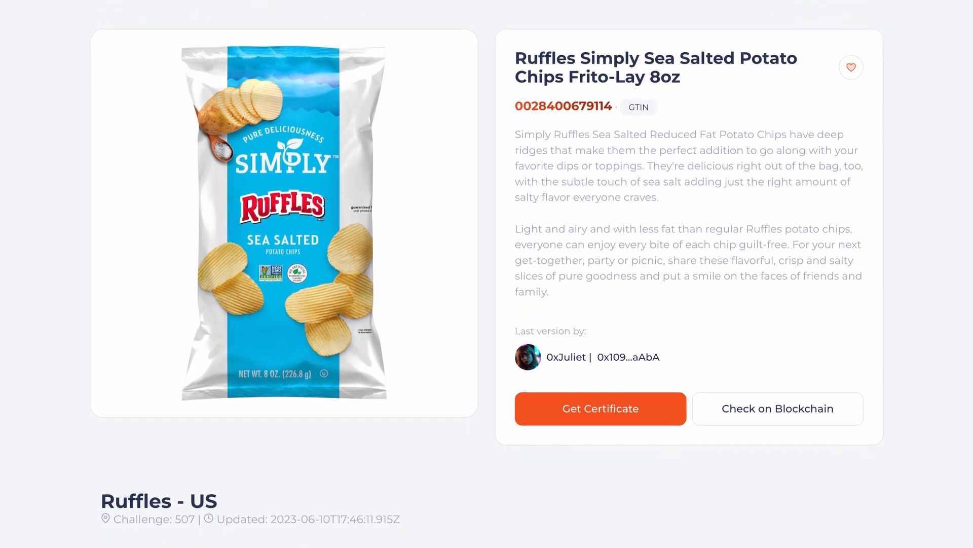
scroll("down", 3)
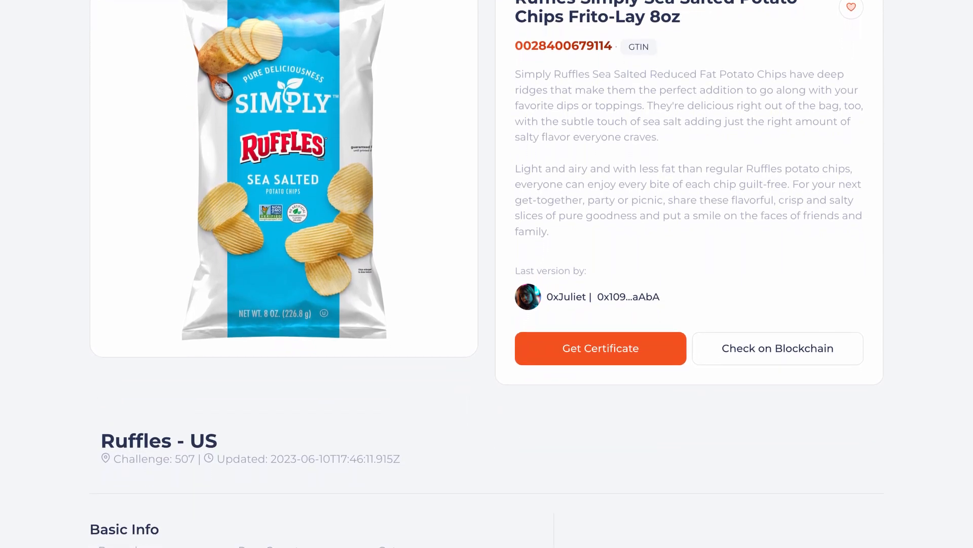
scroll("down", 3)
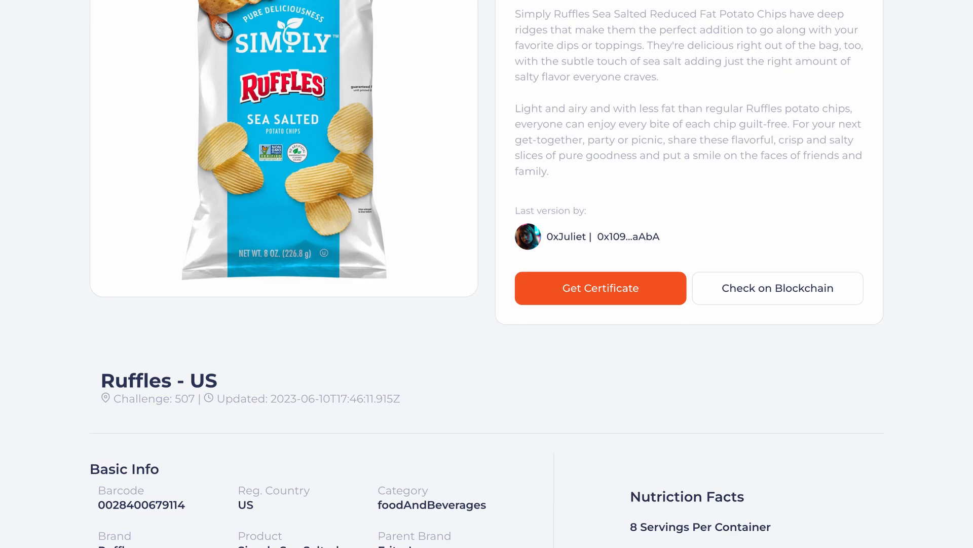
scroll("down", 3)
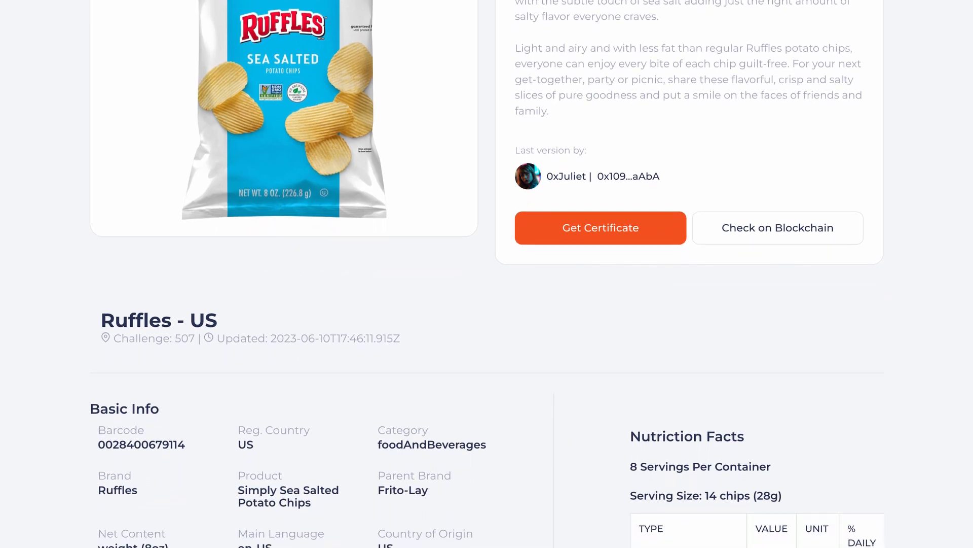
scroll("down", 3)
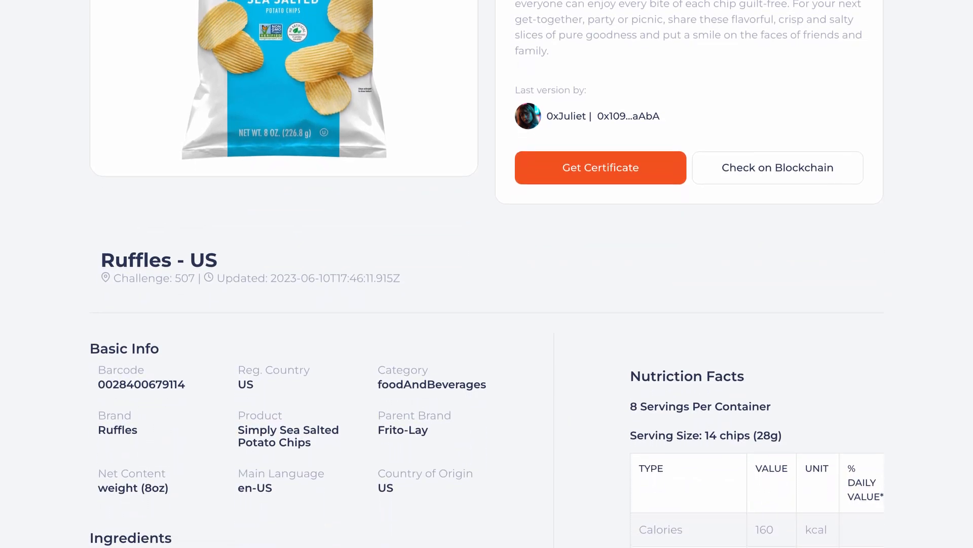
scroll("down", 3)
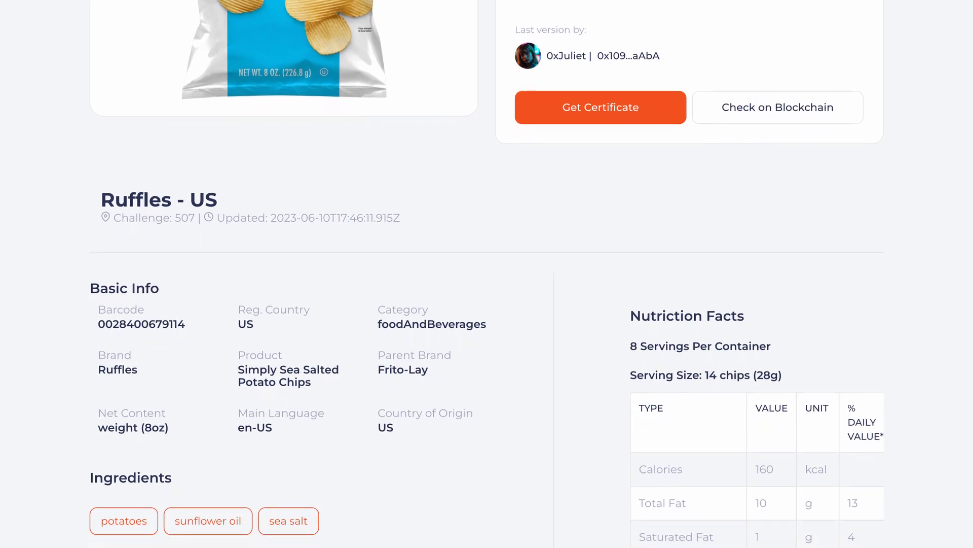
scroll("down", 3)
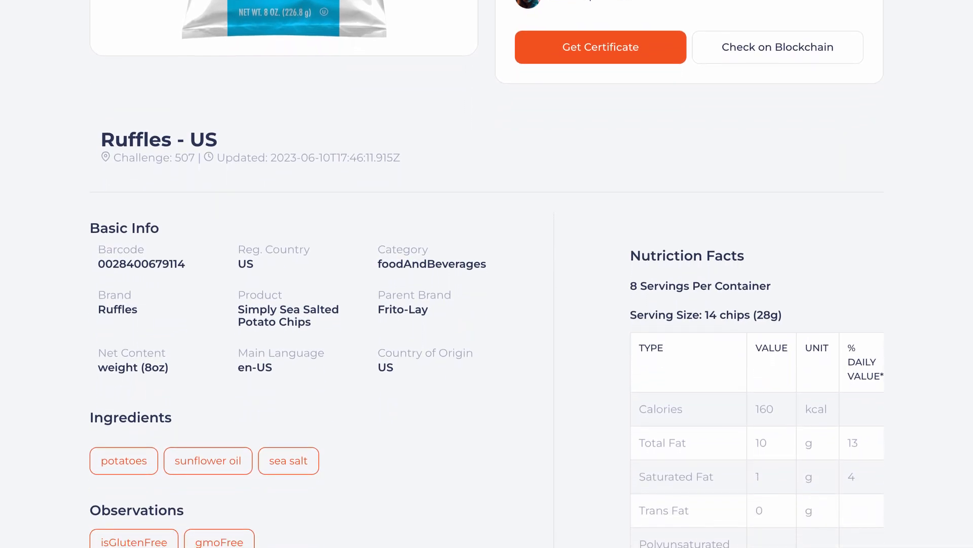
scroll("down", 3)
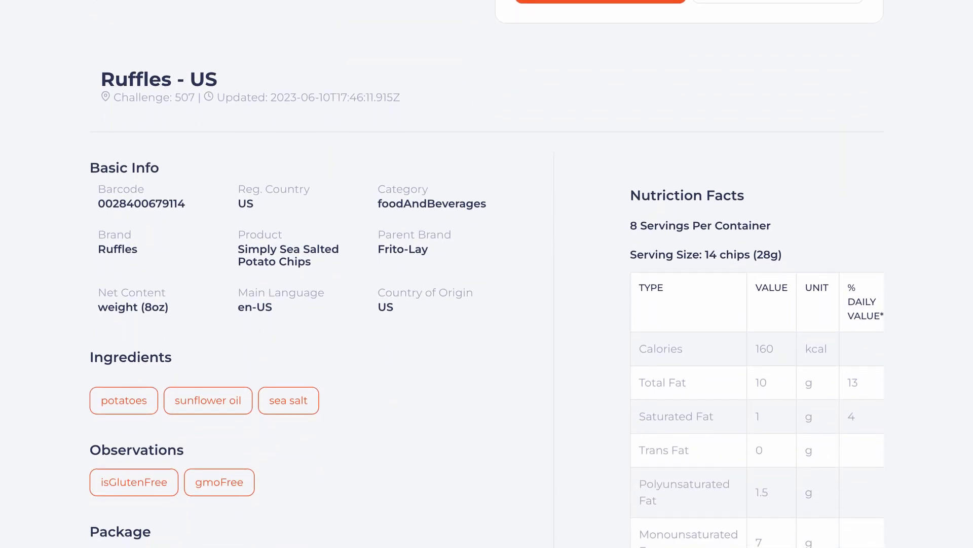
scroll("down", 3)
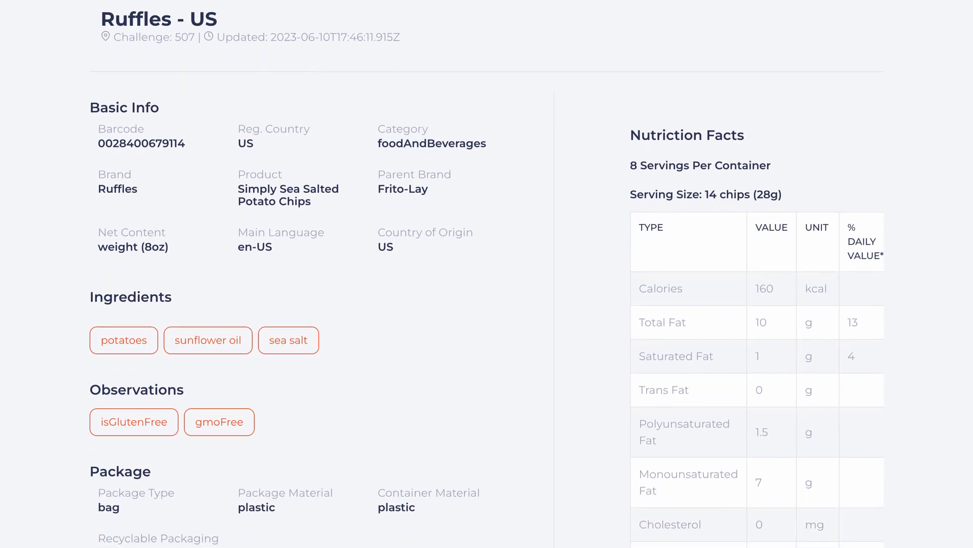
scroll("down", 3)
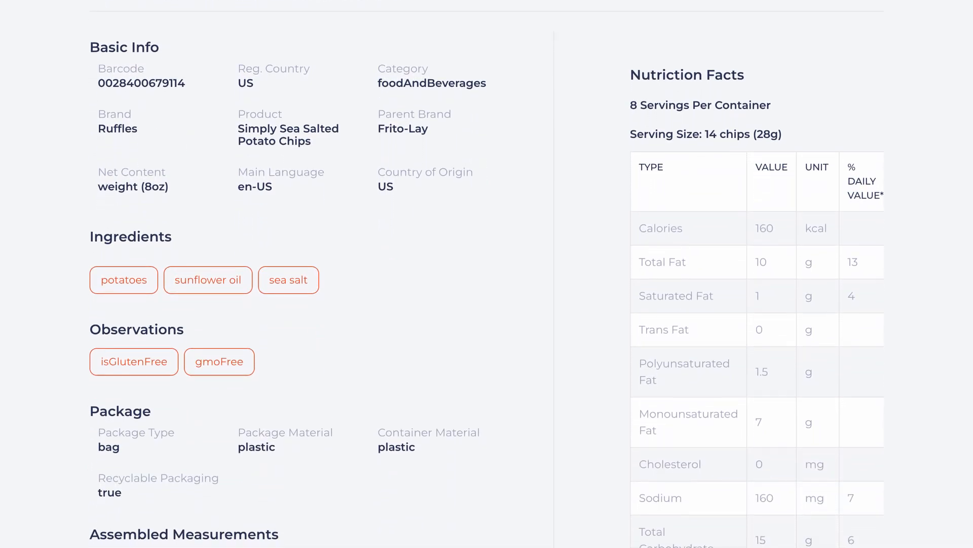
scroll("down", 3)
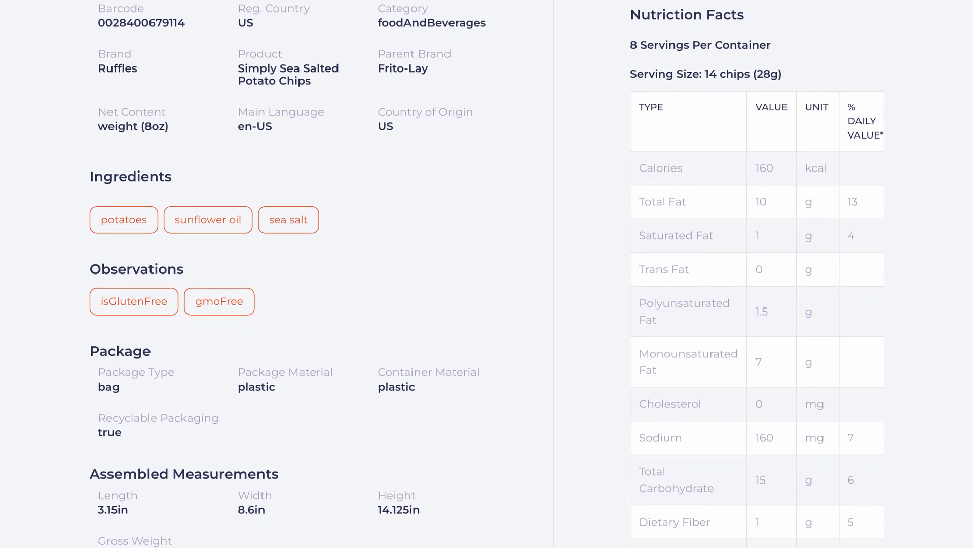
scroll("down", 3)
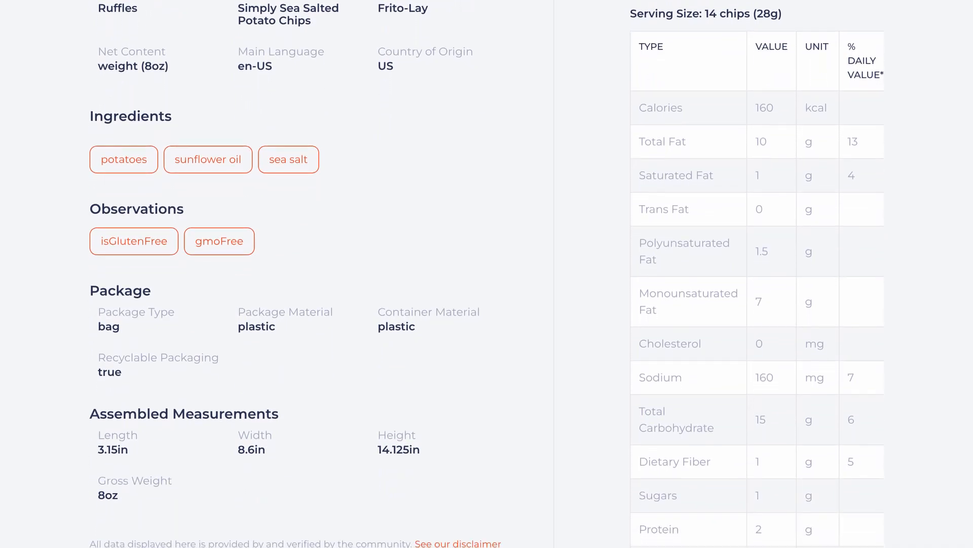
scroll("down", 3)
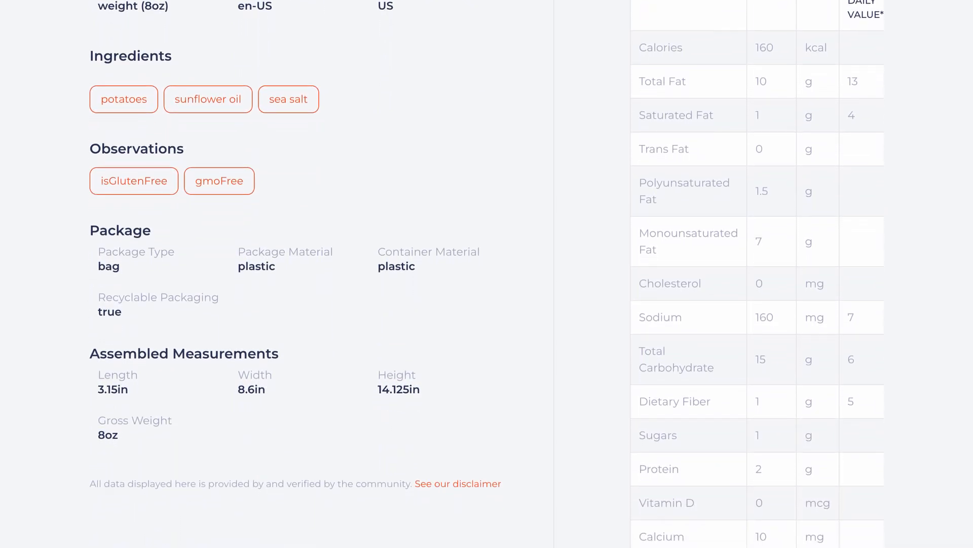
scroll("down", 3)
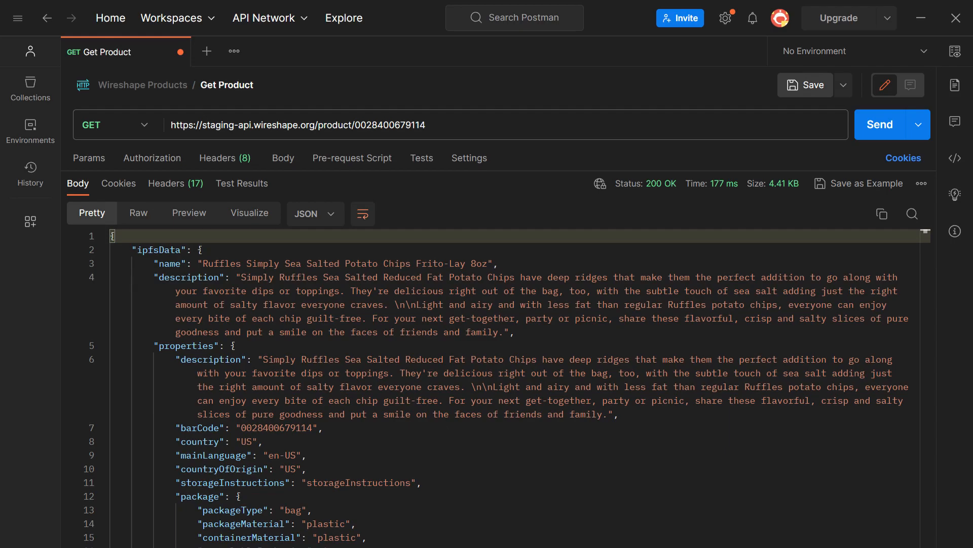
scroll("down", 3)
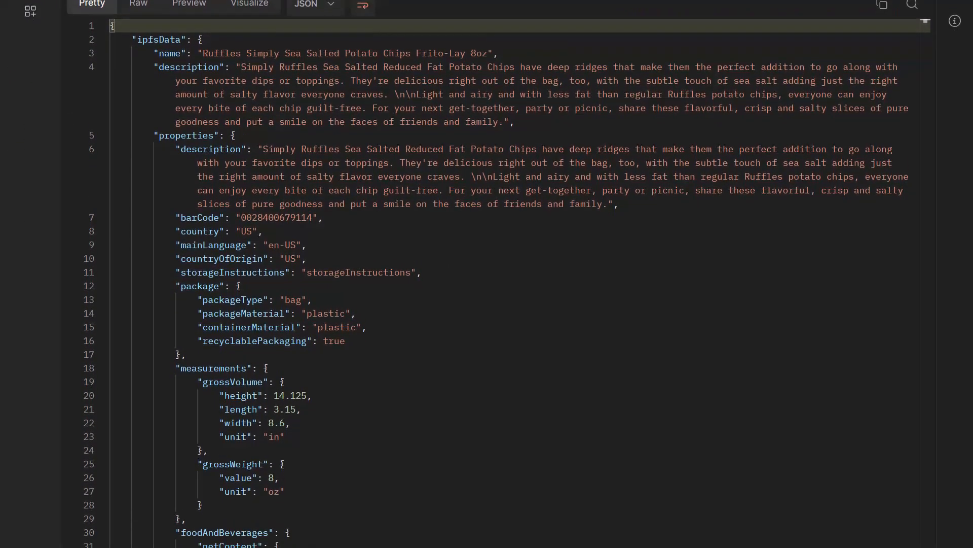
scroll("down", 3)
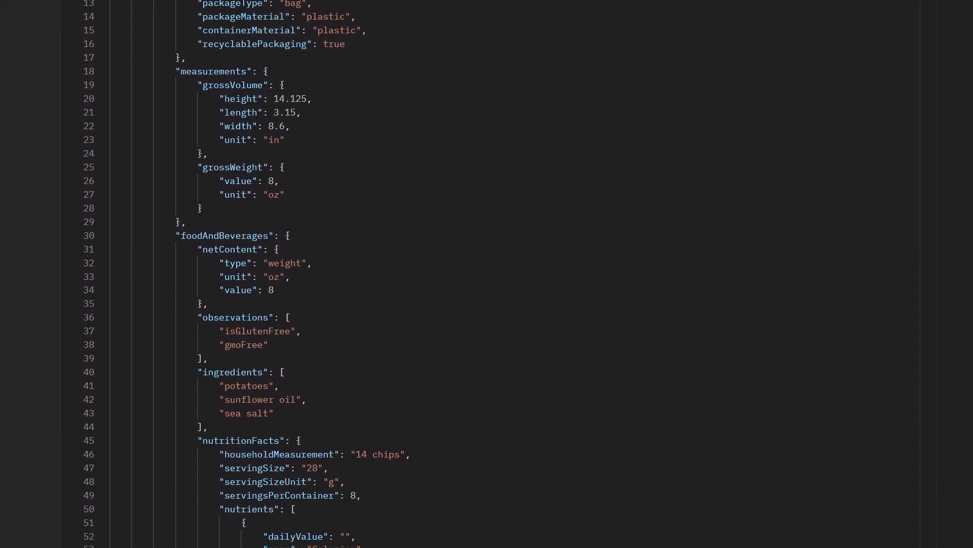
scroll("down", 3)
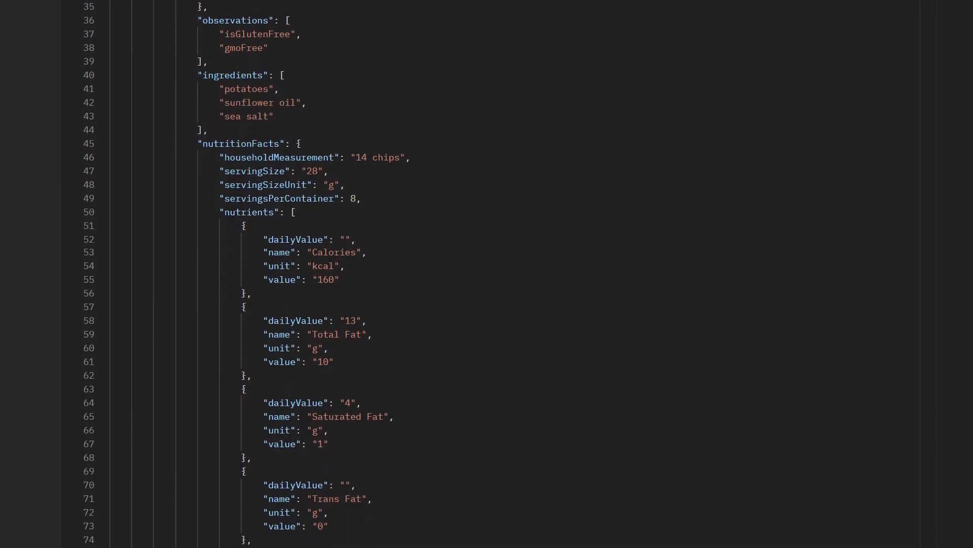
scroll("down", 3)
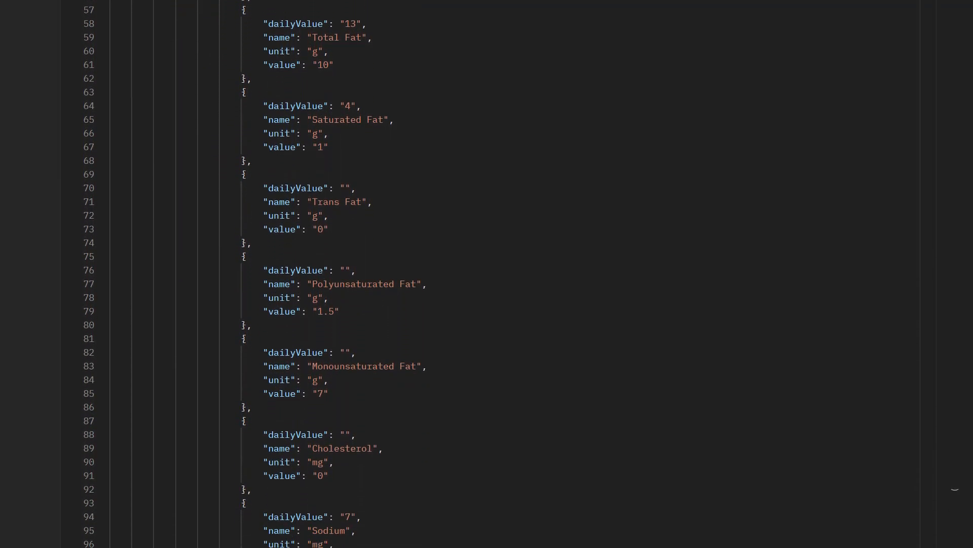
scroll("down", 3)
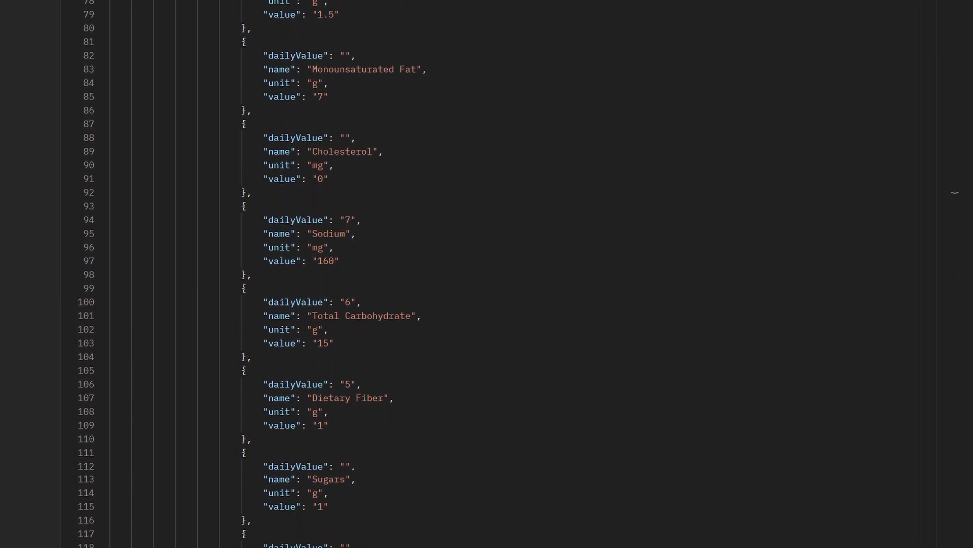
scroll("down", 3)
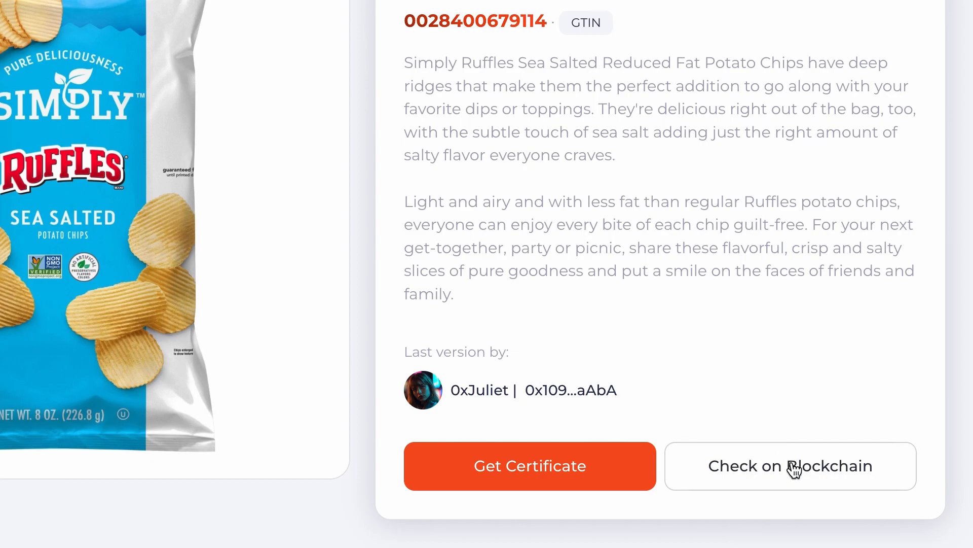
Check the Ruffles record on the blockchain and review its confirmed transaction in Wire Explorer
left_click(791, 466)
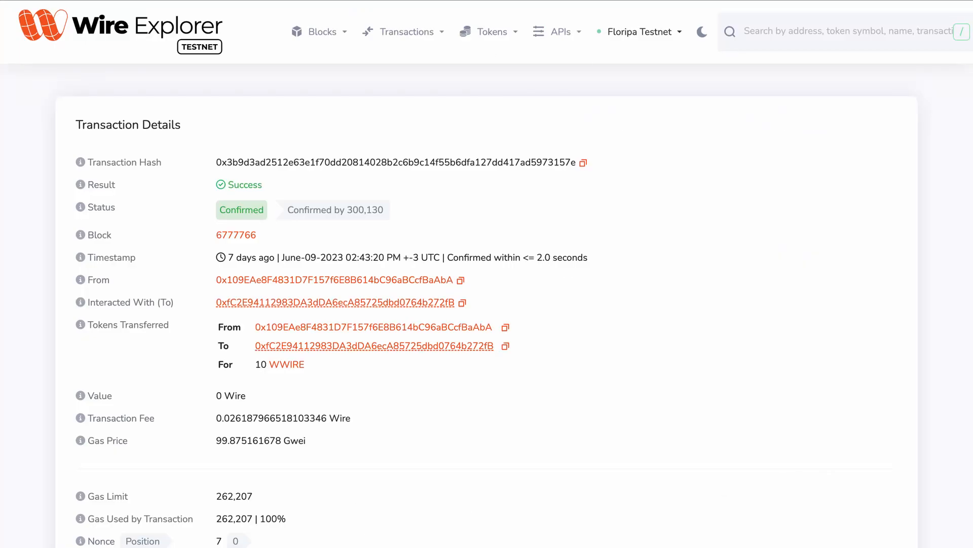
scroll("down", 3)
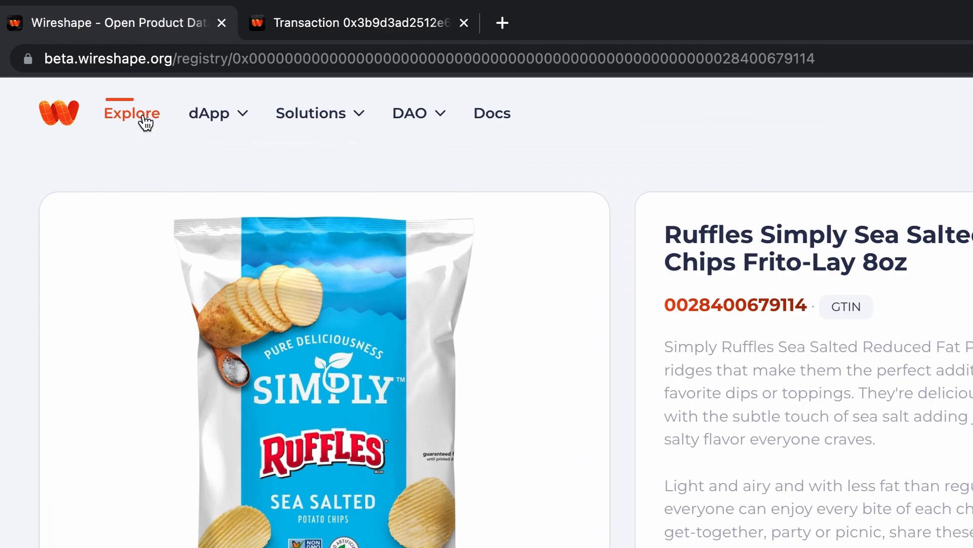
Go back to the full Explore registry and browse down to Sensible Portions, Quaker, Planters and Mike and Ike
left_click(132, 113)
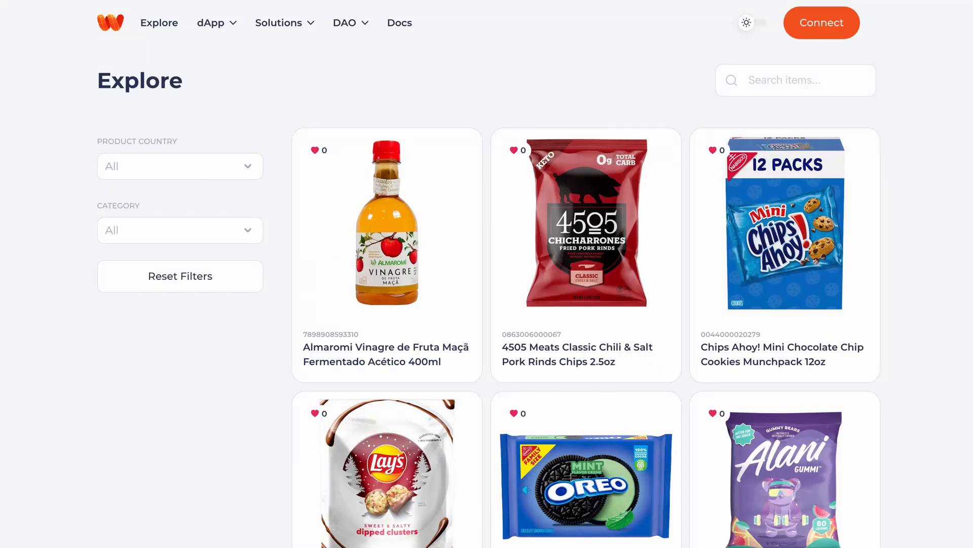
scroll("down", 3)
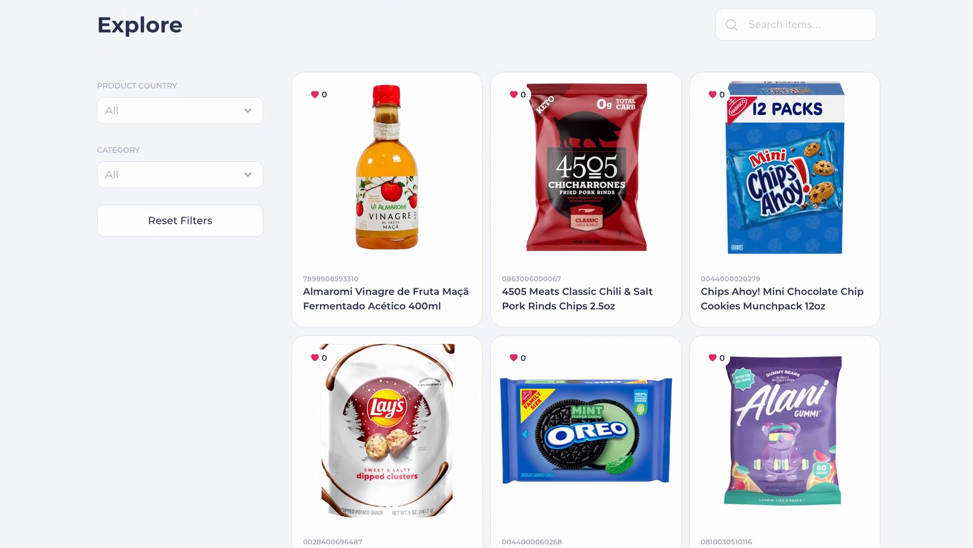
scroll("down", 3)
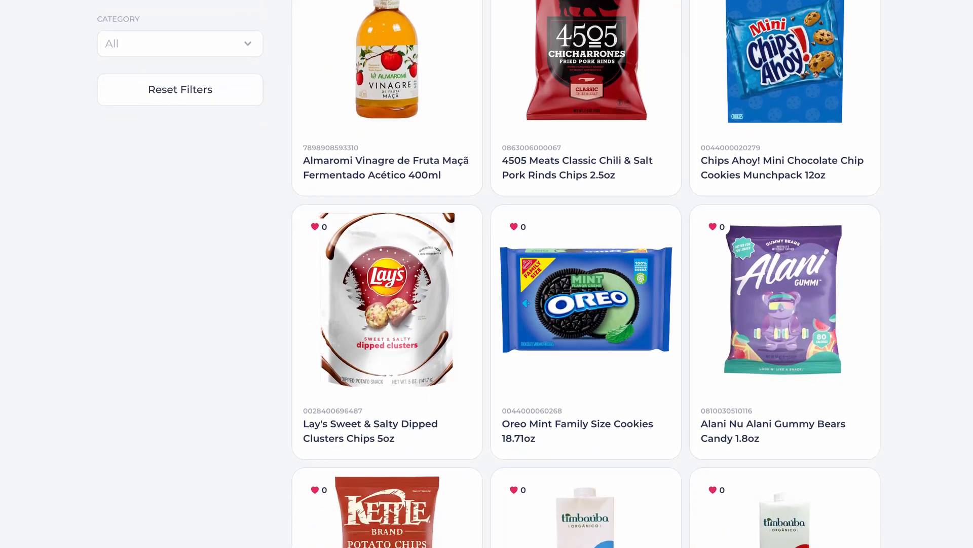
scroll("down", 3)
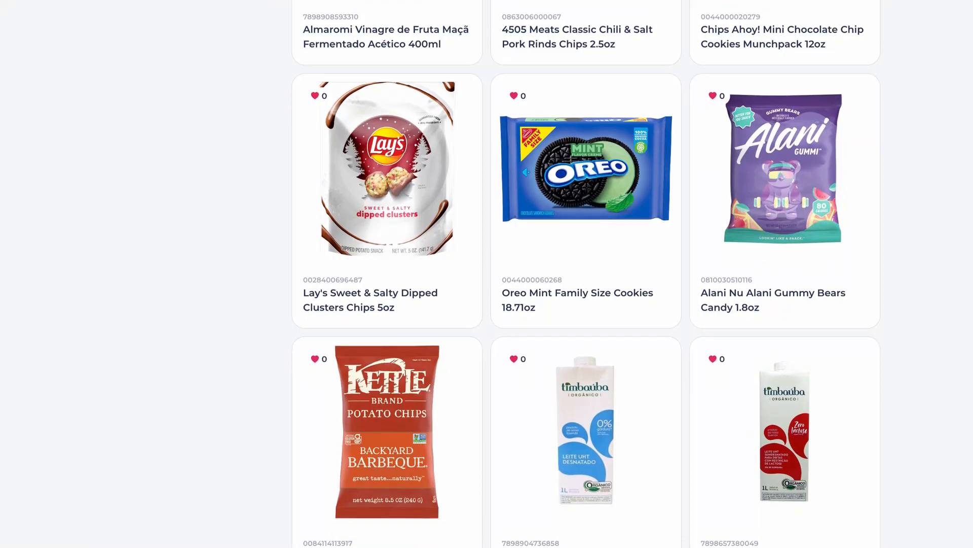
scroll("down", 3)
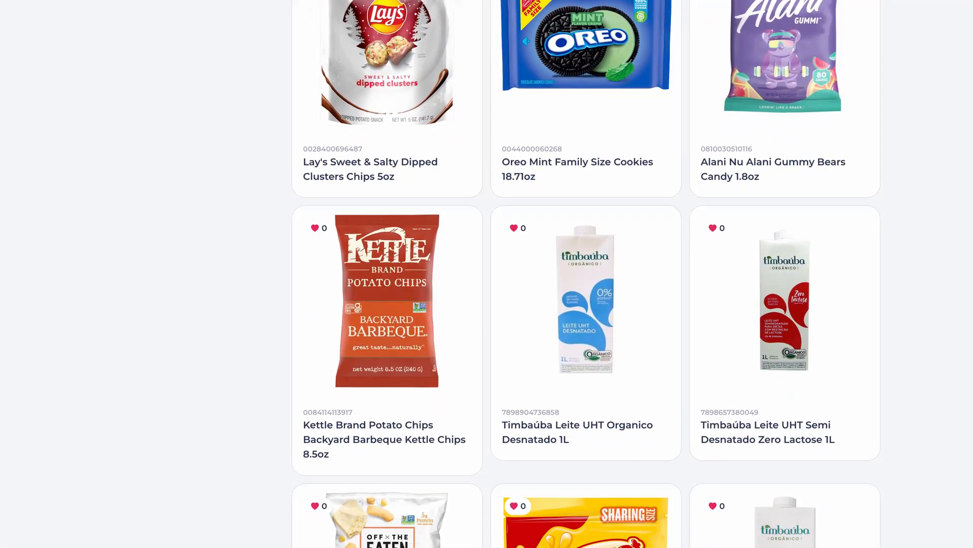
scroll("down", 3)
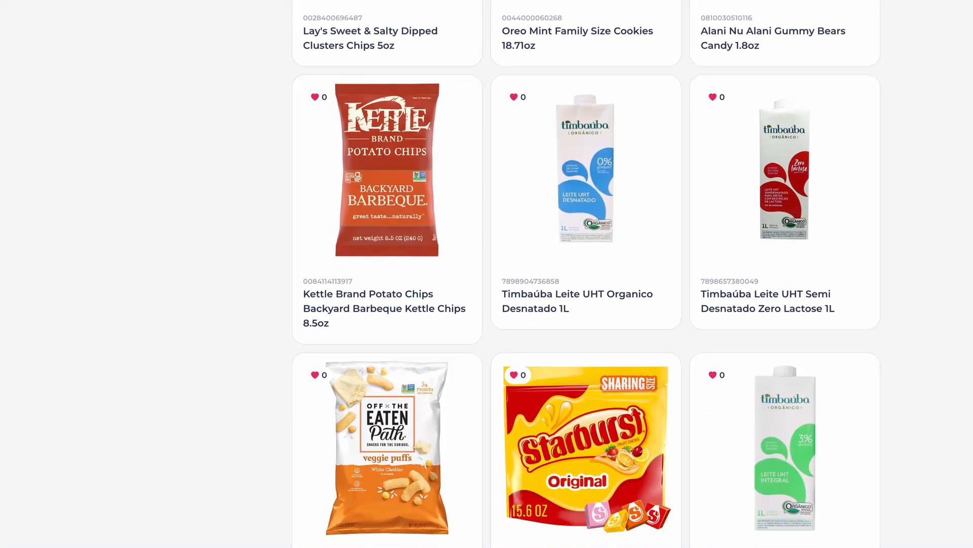
scroll("down", 3)
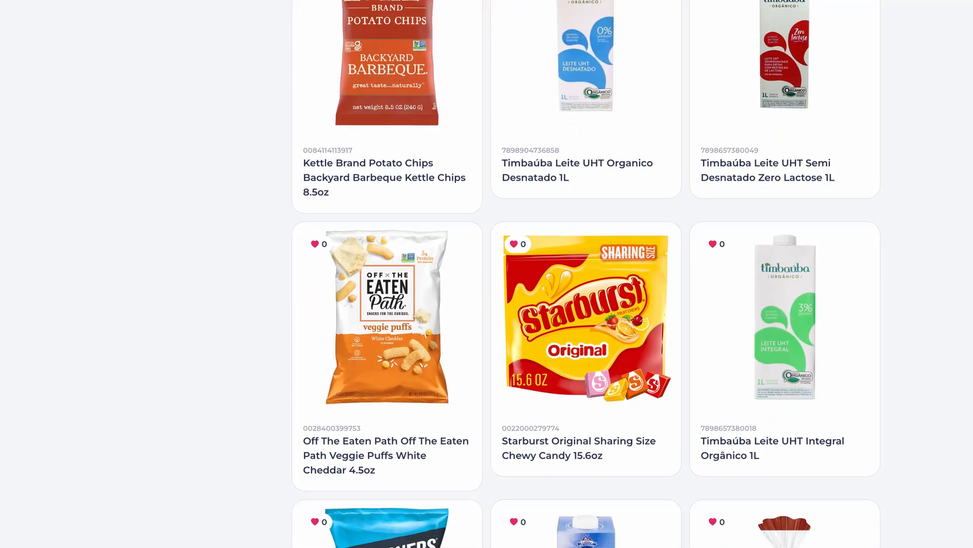
scroll("down", 3)
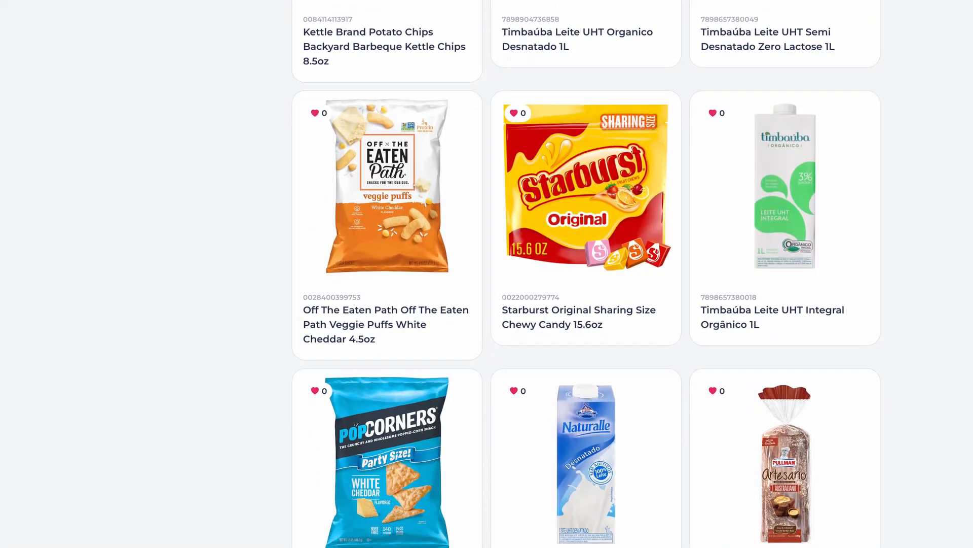
scroll("down", 3)
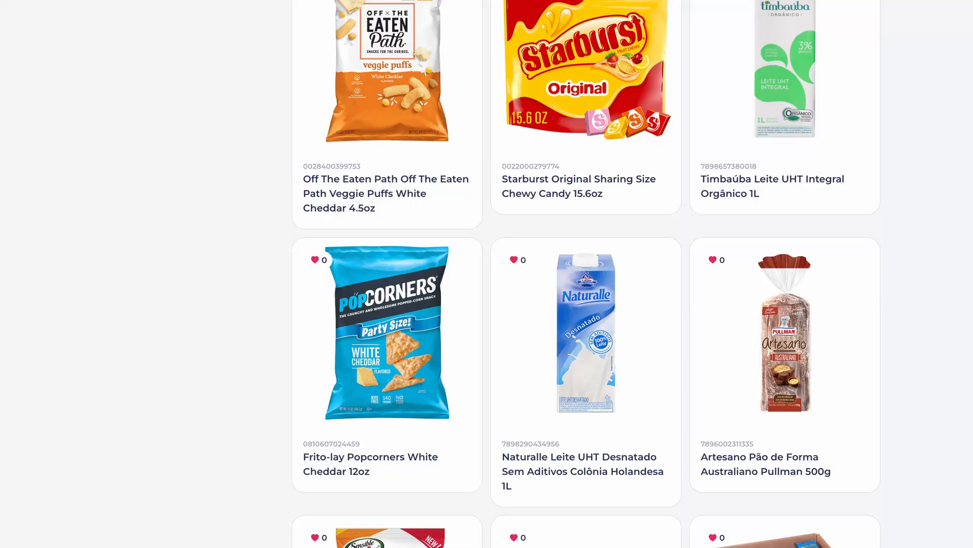
scroll("down", 3)
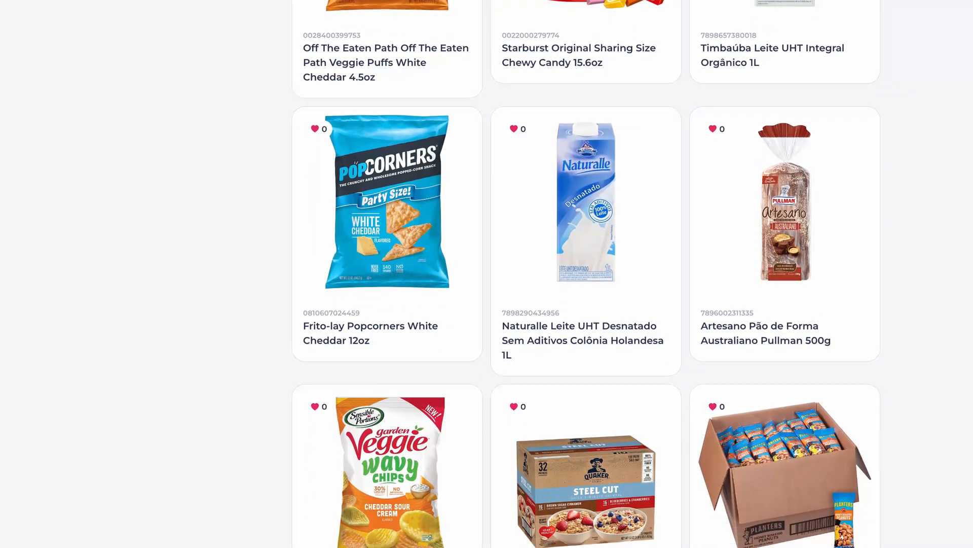
scroll("down", 3)
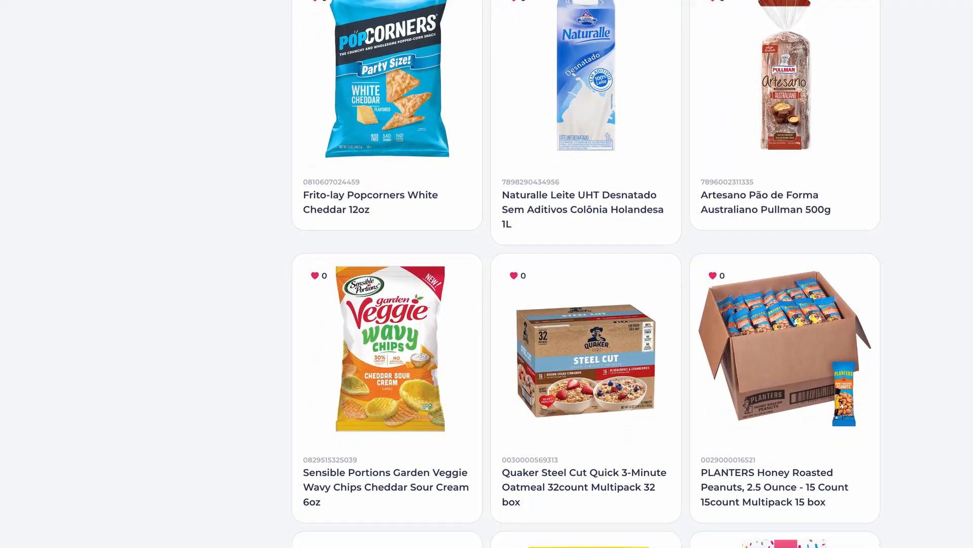
scroll("down", 3)
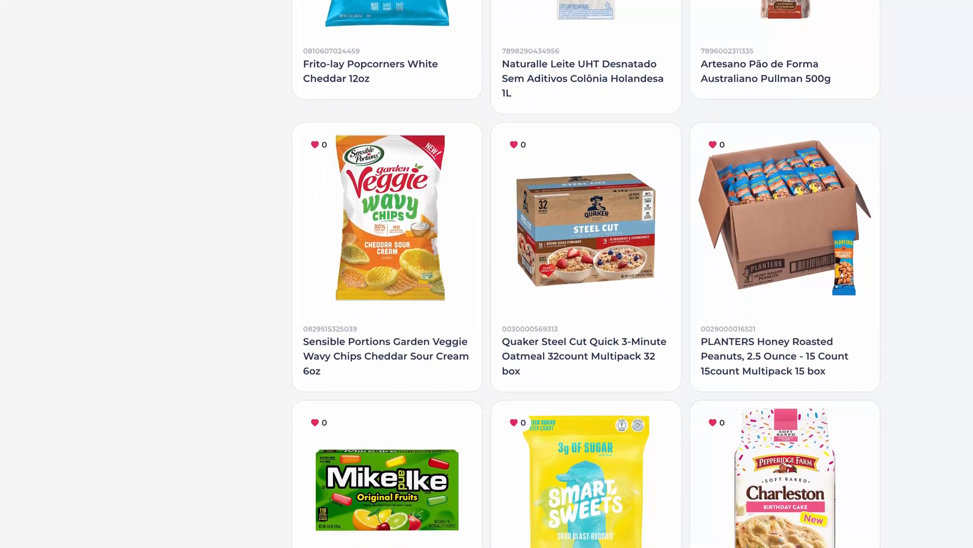